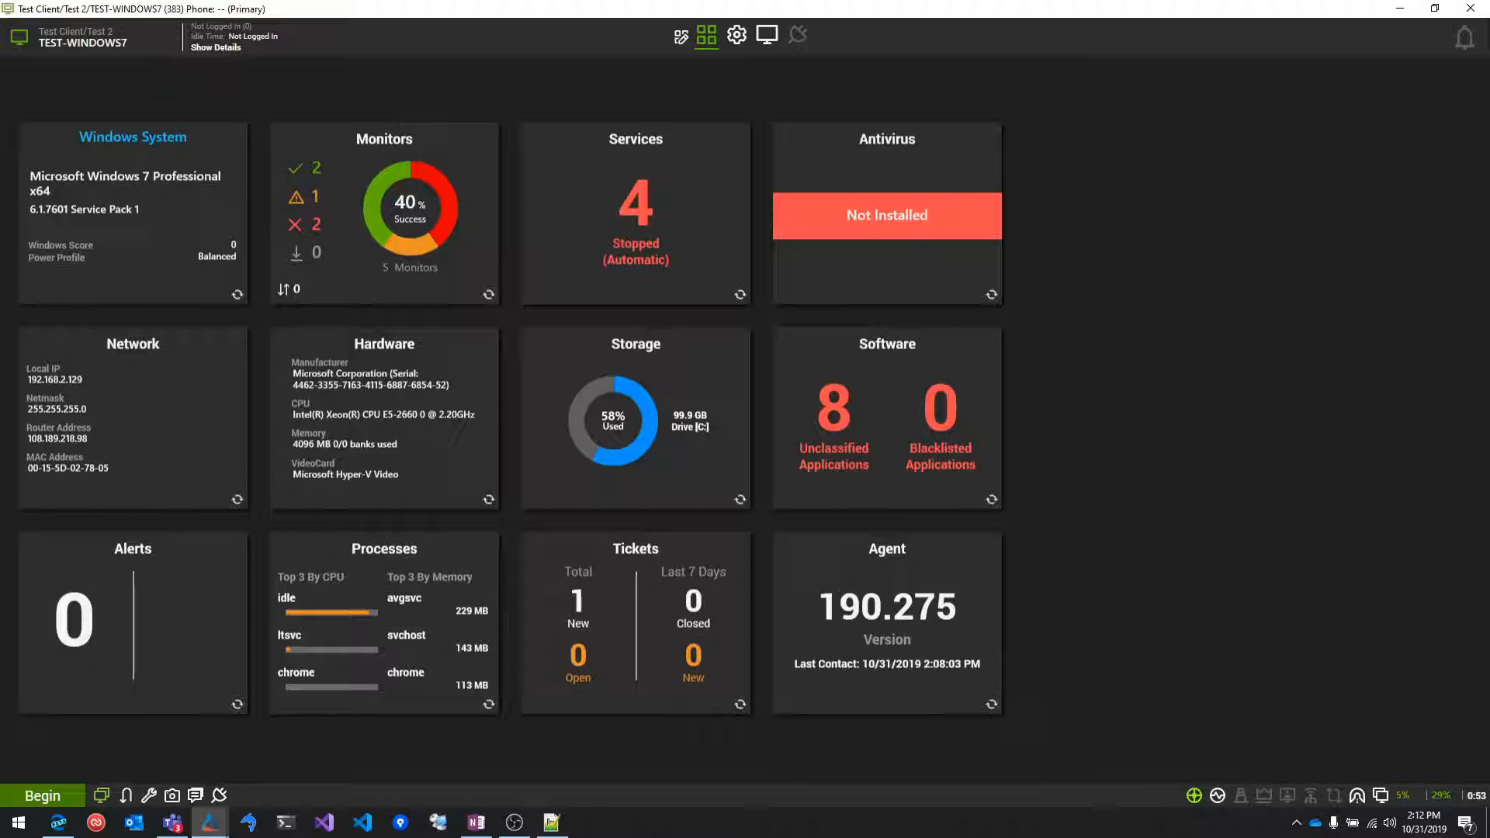
Show the Software inventory screen for the TEST-WINDOWS7 computer
click(735, 34)
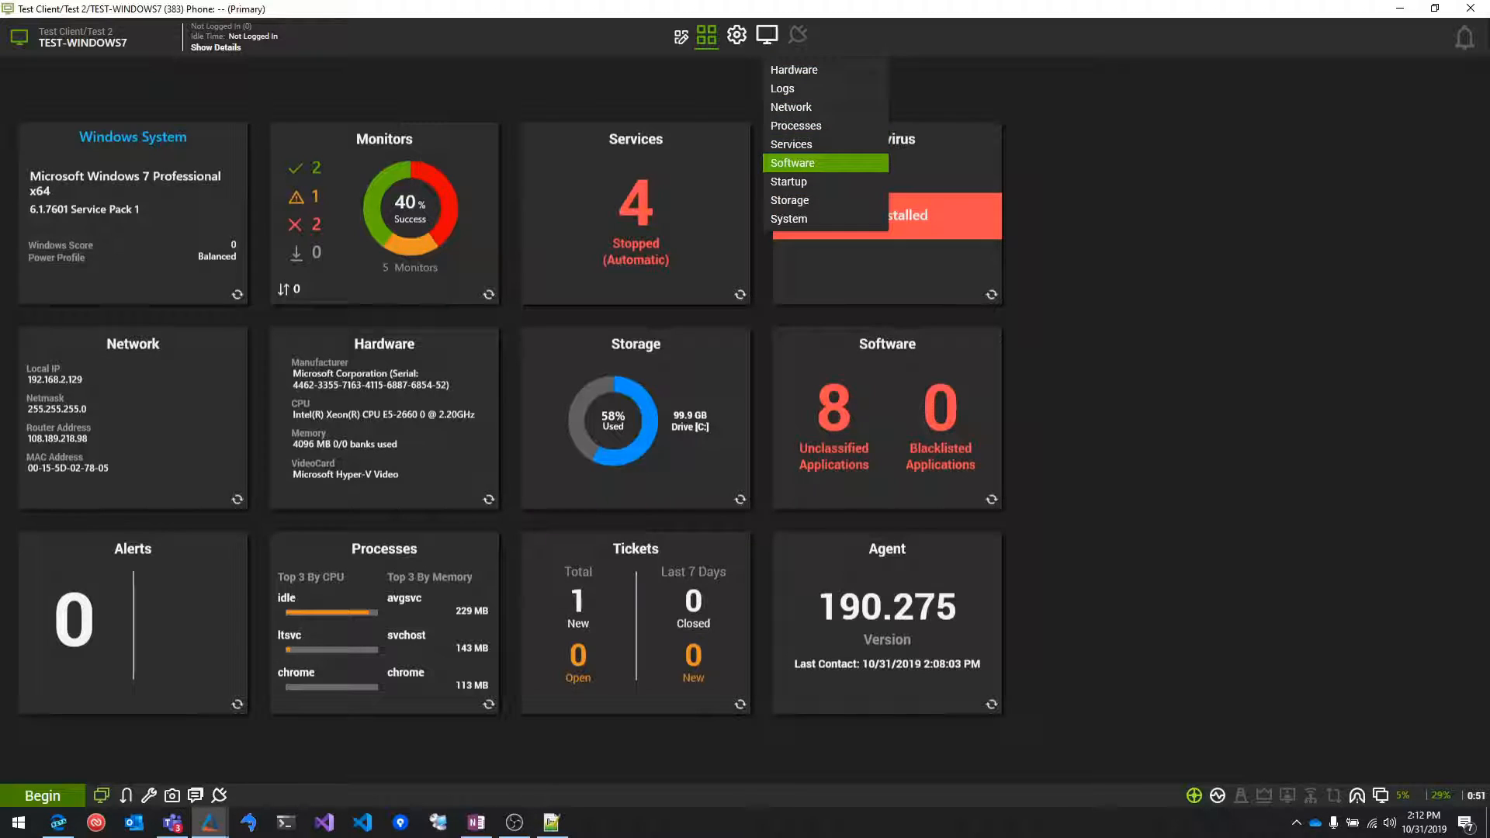
click(793, 163)
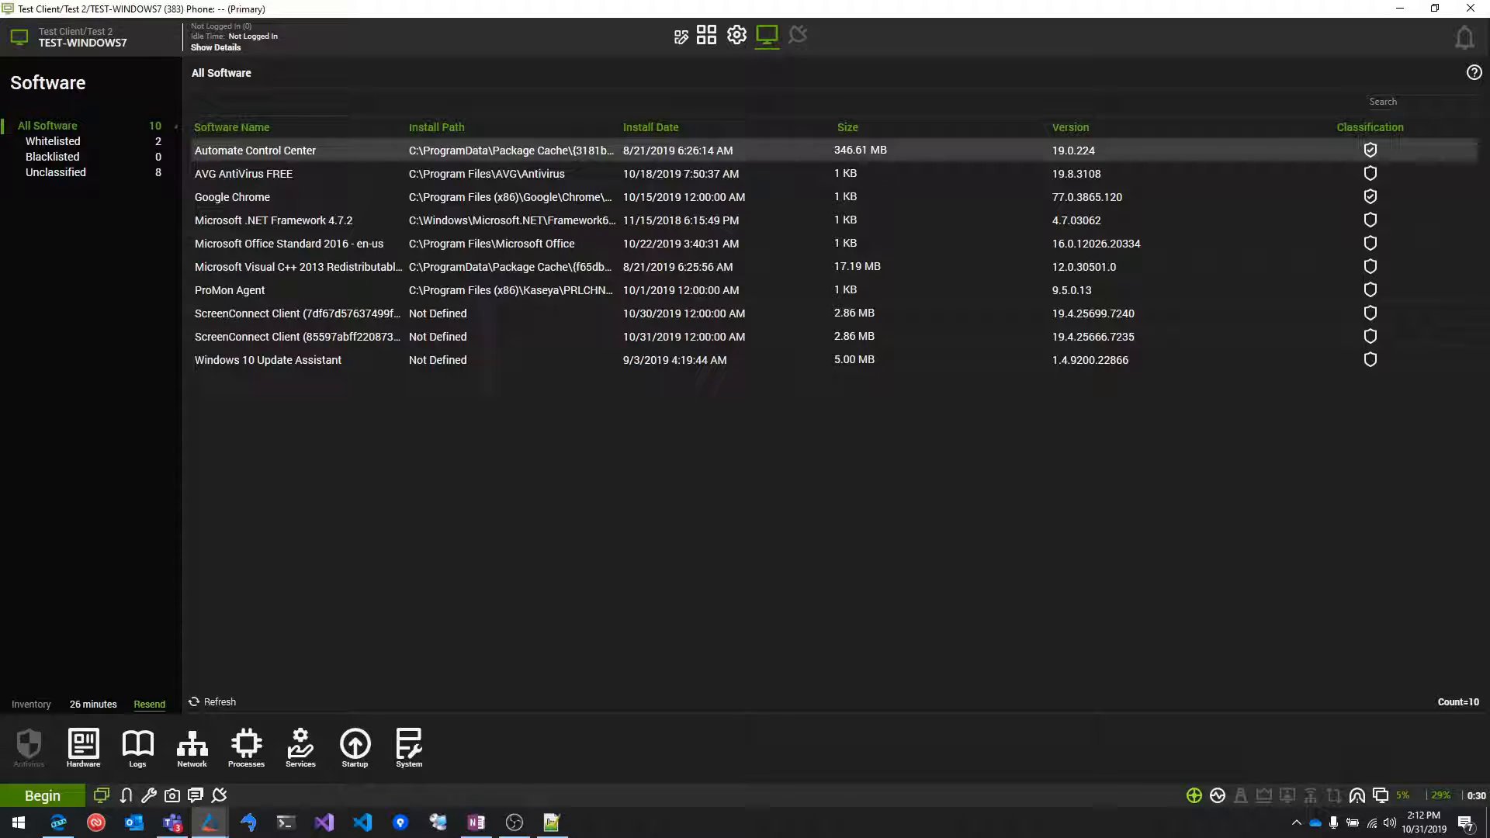
Start Uninstall Application for the ScreenConnect Client installed on 10/31/2019
right_click(270, 337)
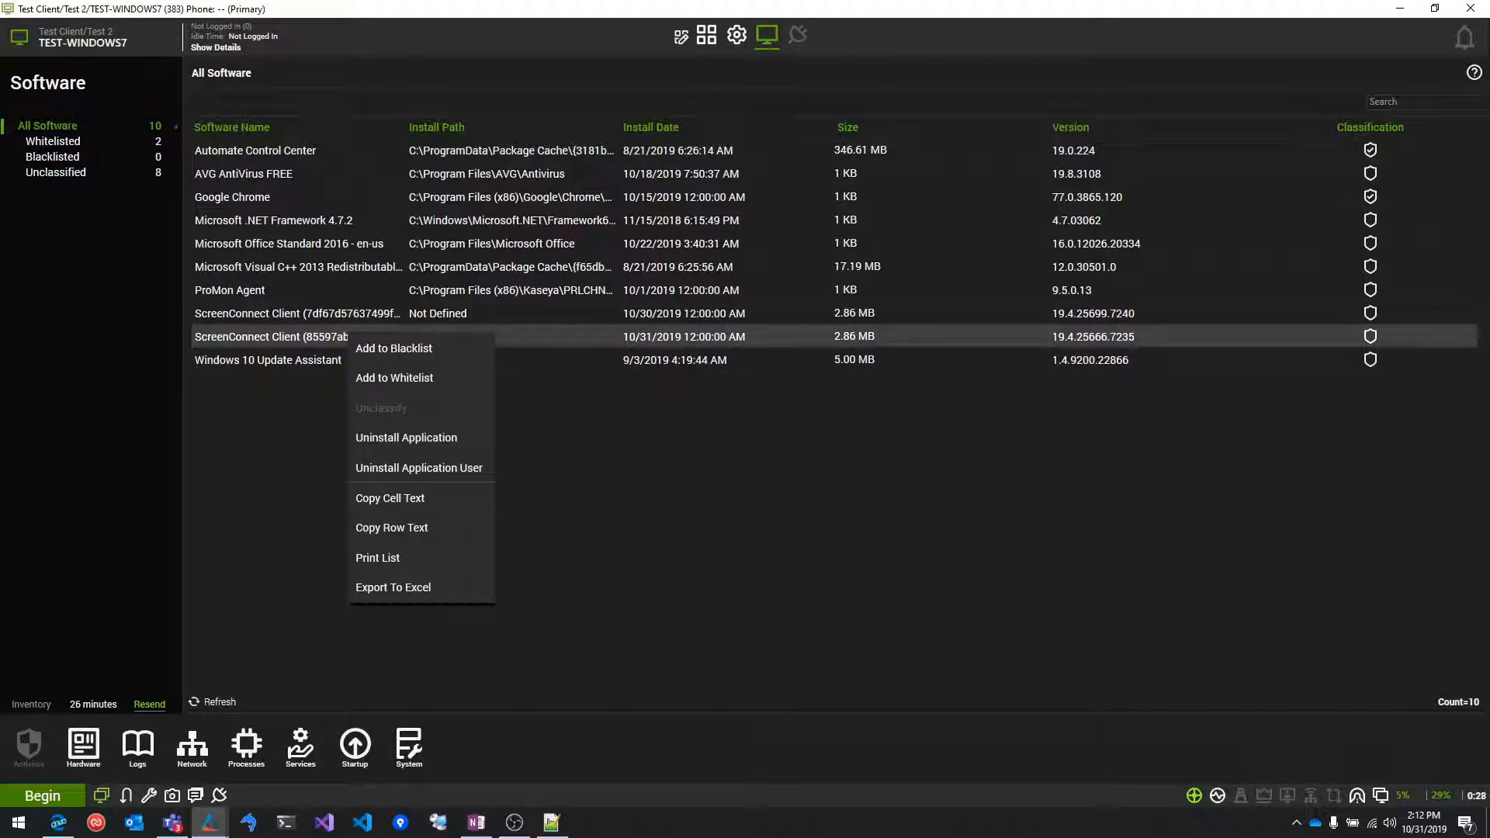
click(405, 438)
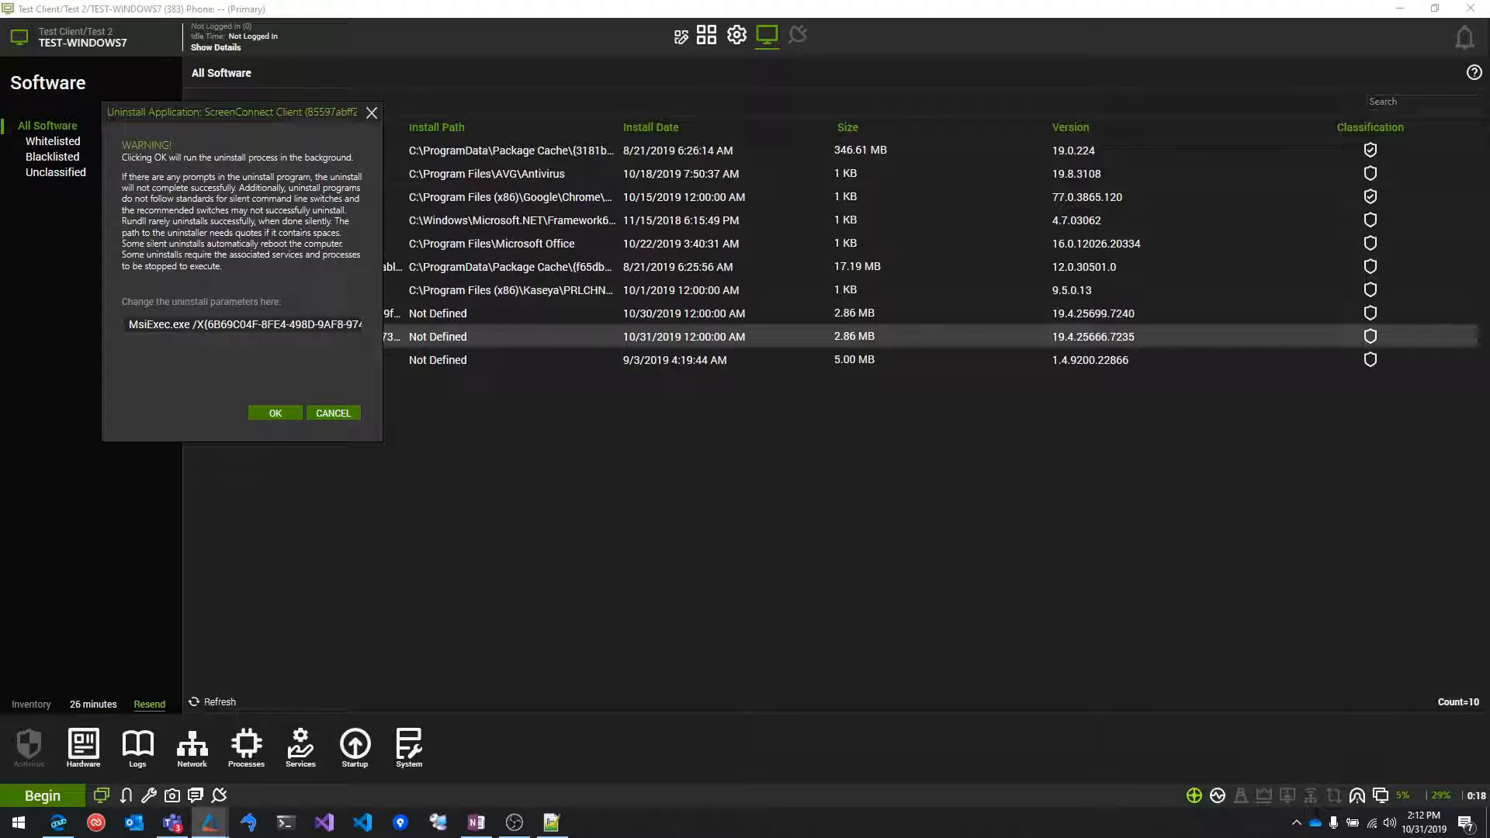
Append the /q quiet switch to the end of the MsiExec uninstall string
double_click(158, 325)
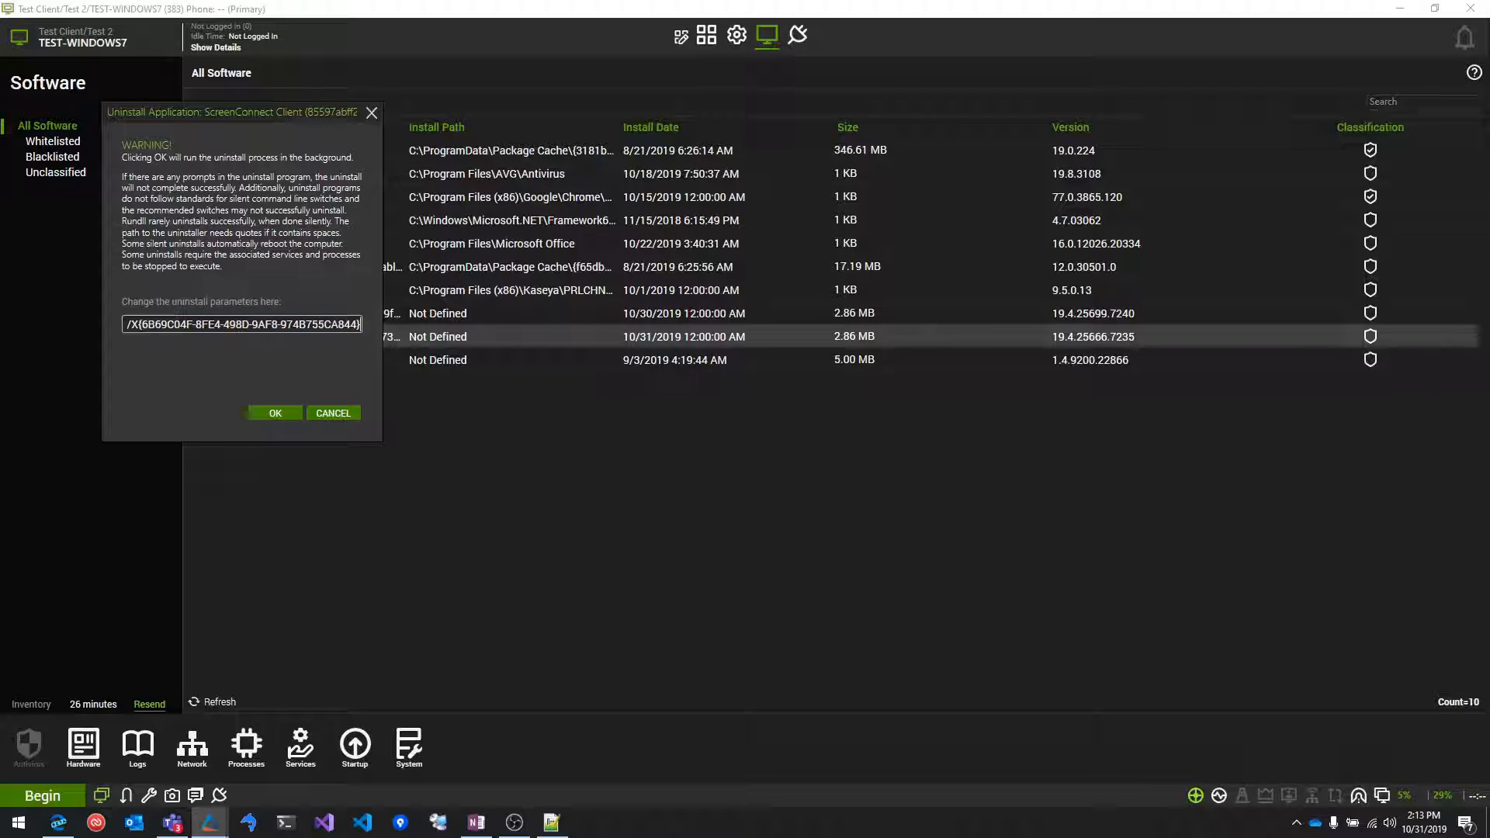
text(/qn)
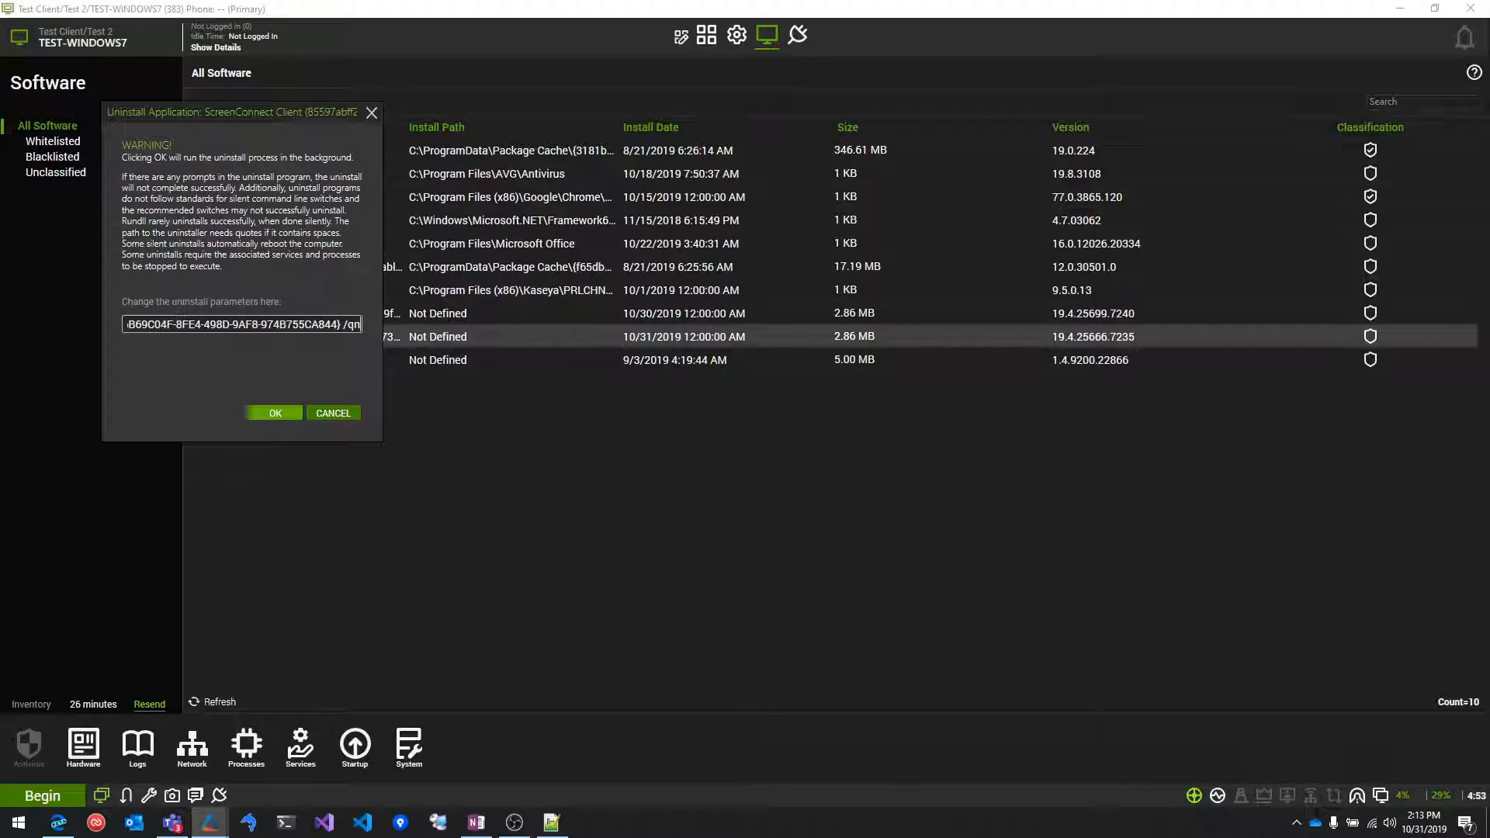
Confirm the silent uninstall, then resend the computer's software inventory
click(275, 413)
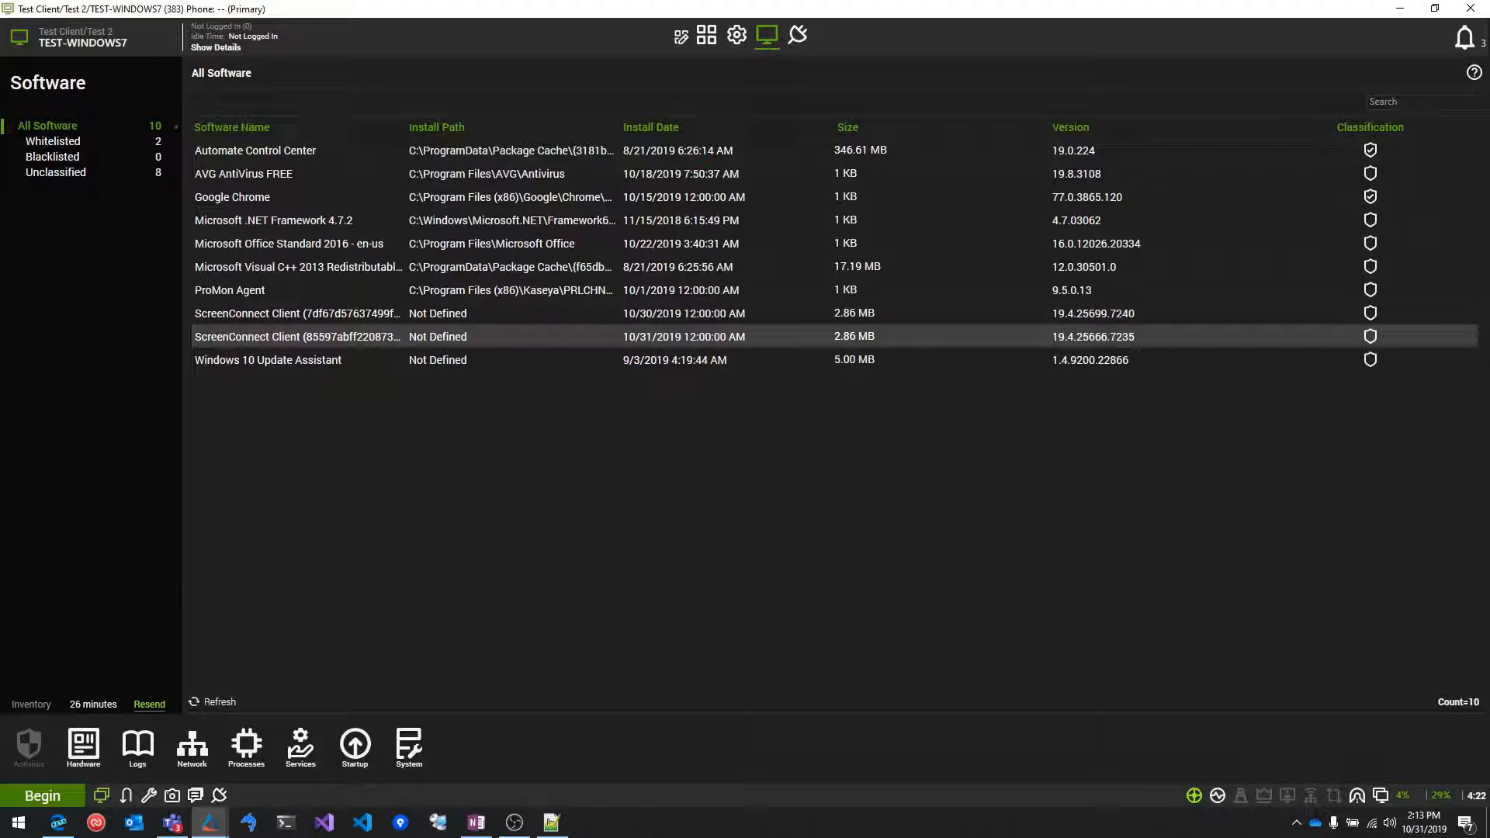
click(213, 702)
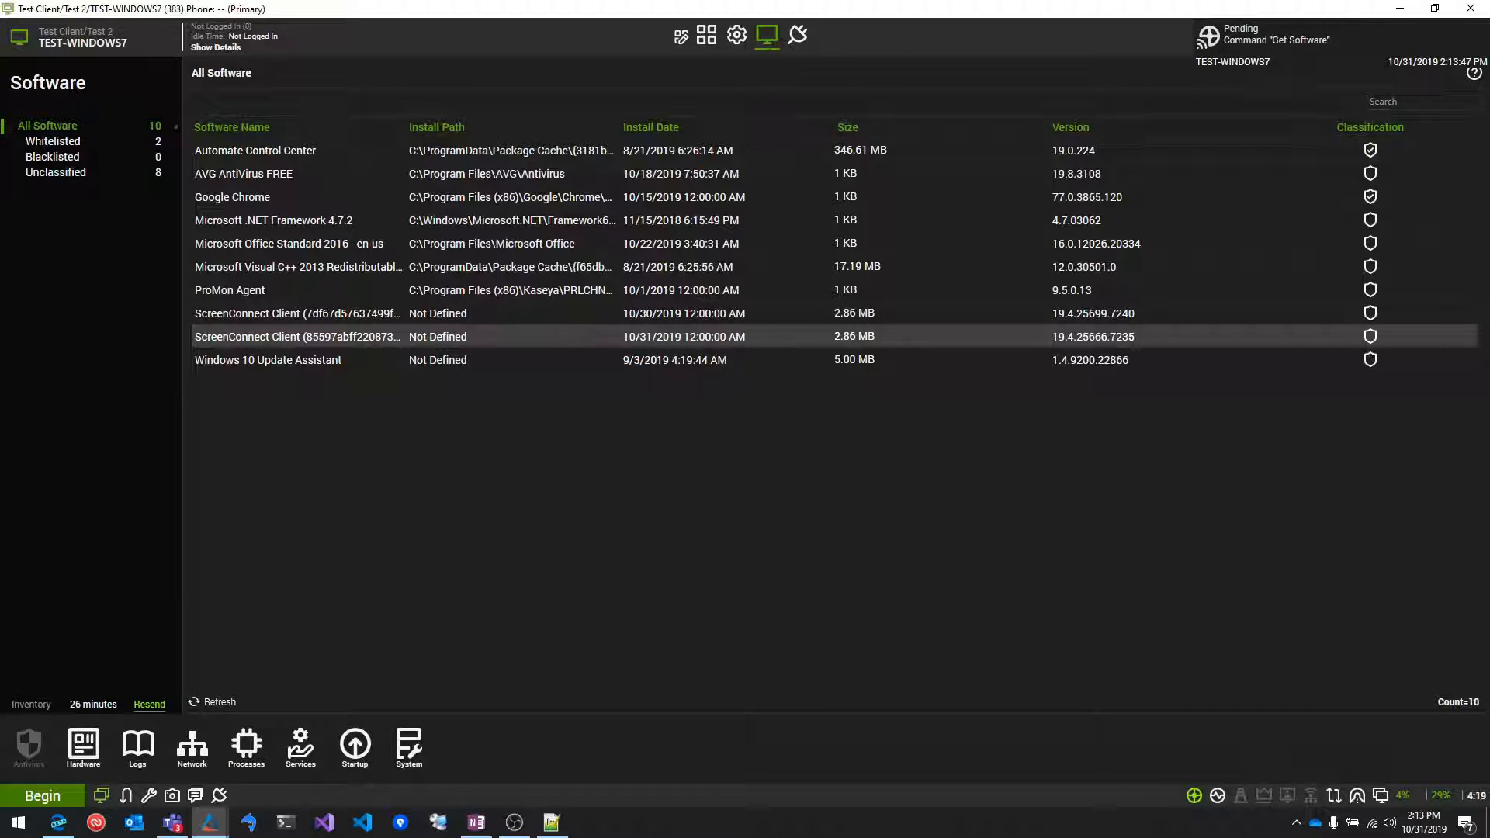